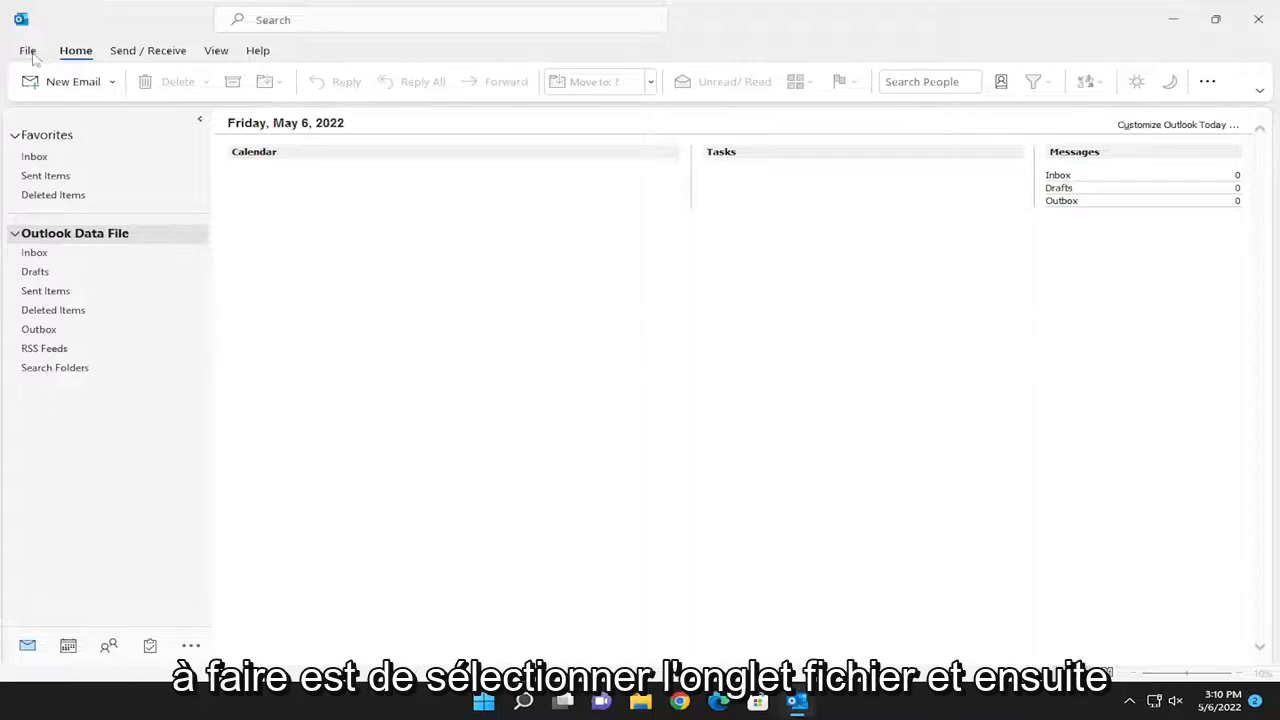
# - Reach the Outlook Options dialog from the File backstage pane
pyautogui.click(28, 50)
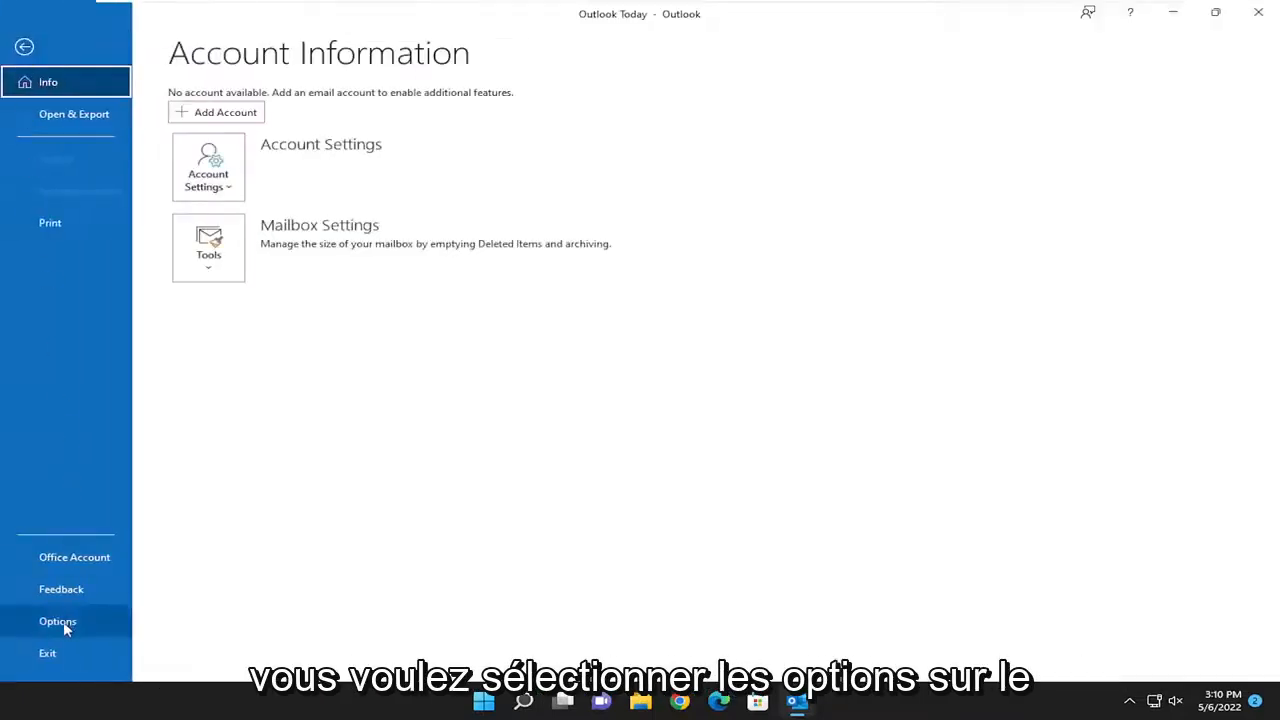
pyautogui.click(56, 620)
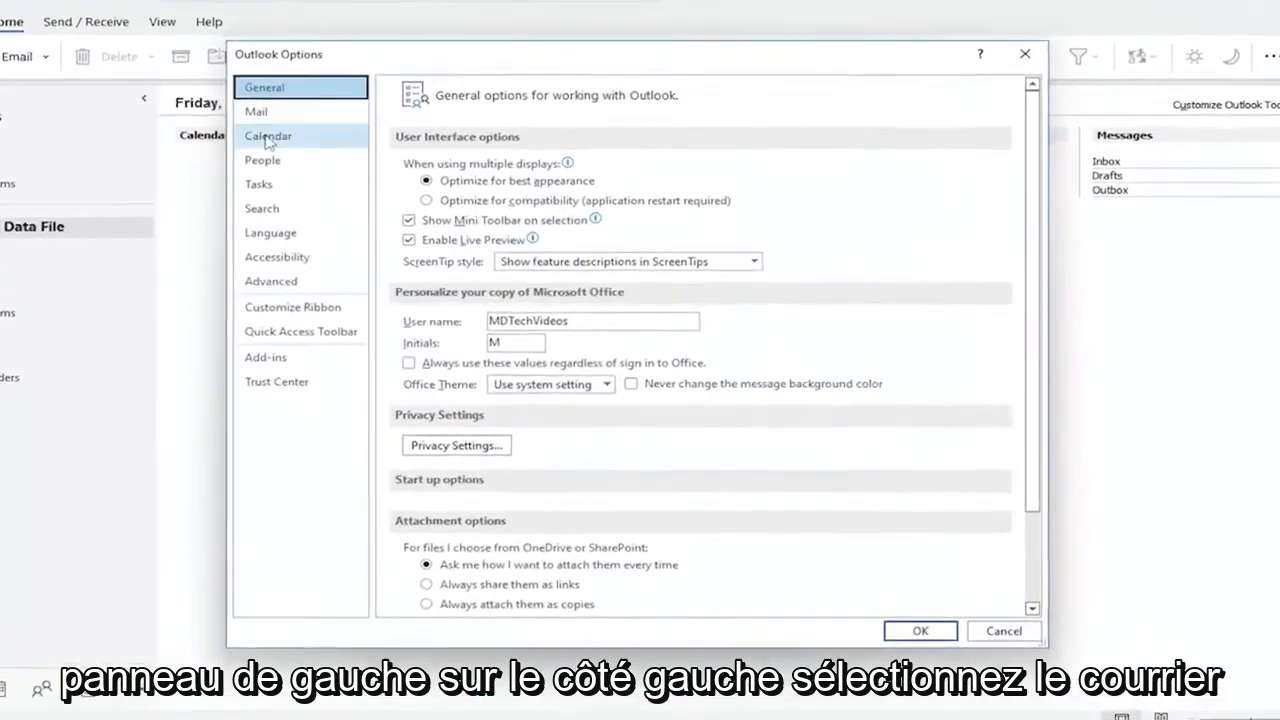
# - Enable 'Always check spelling before sending' on the Mail settings page
pyautogui.click(256, 112)
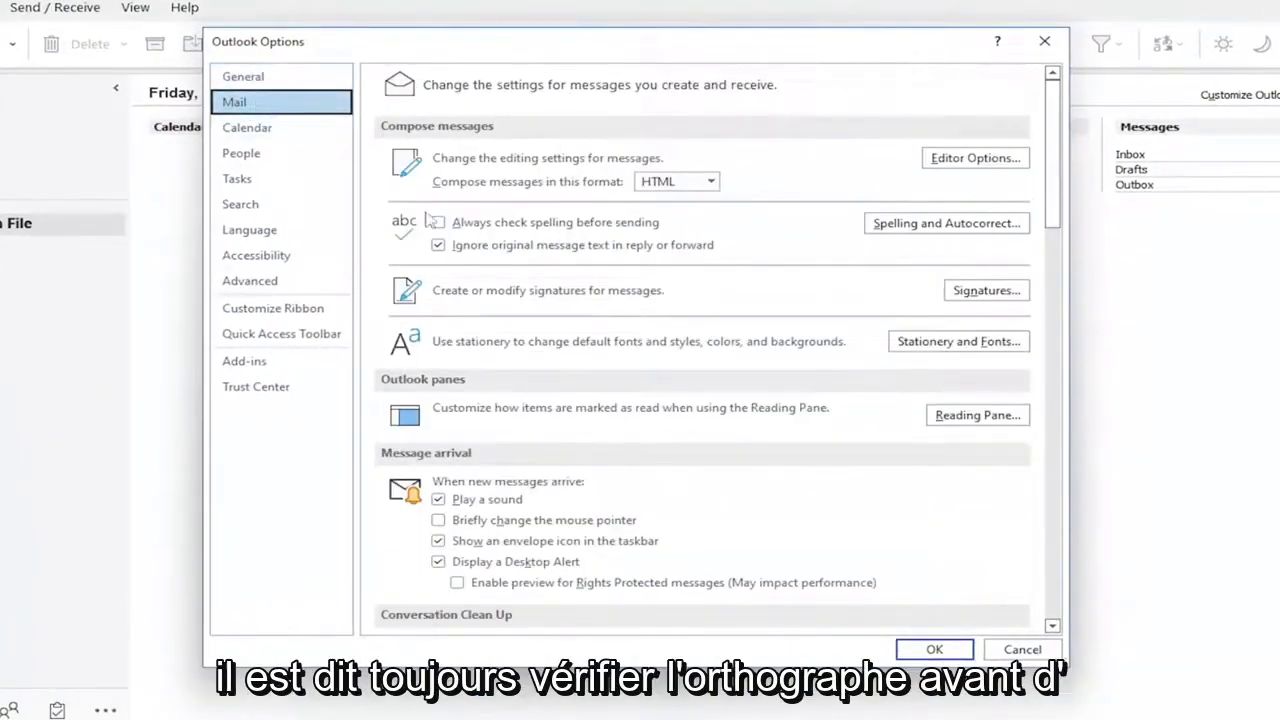
pyautogui.click(438, 222)
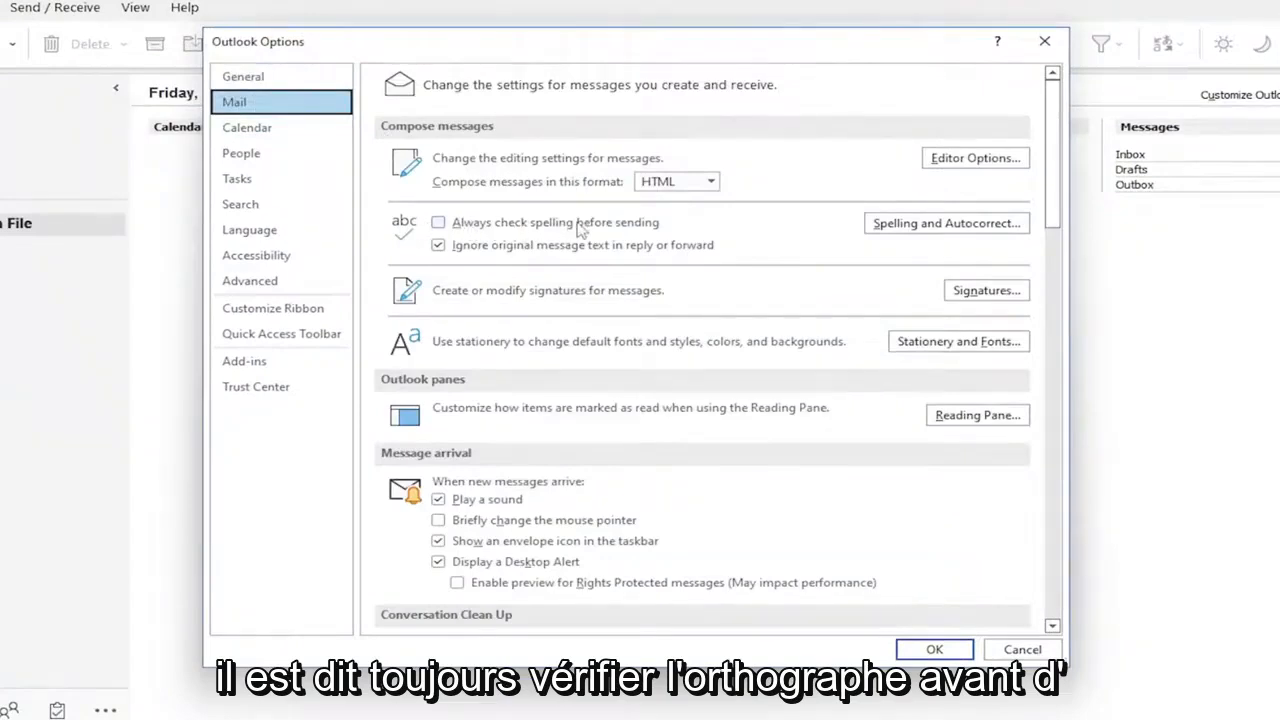
pyautogui.click(438, 222)
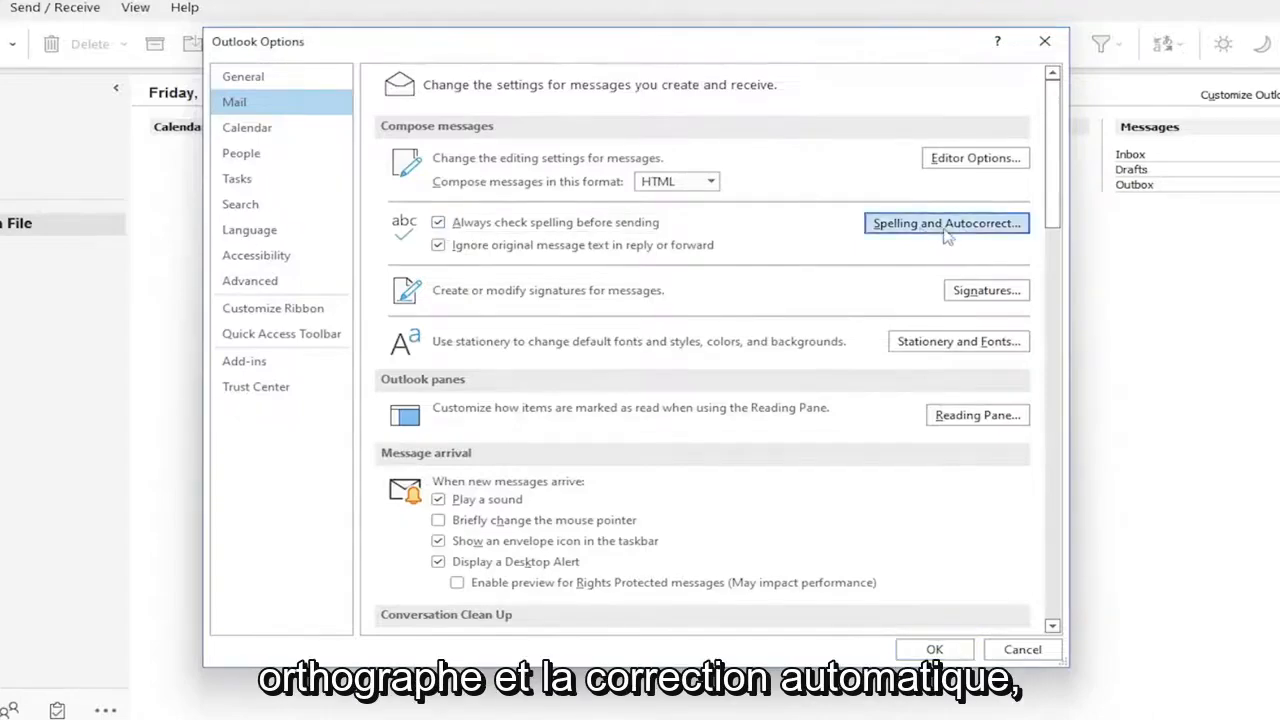
# - Bring up Editor Options on the Proofing page via Spelling and Autocorrect
pyautogui.click(944, 222)
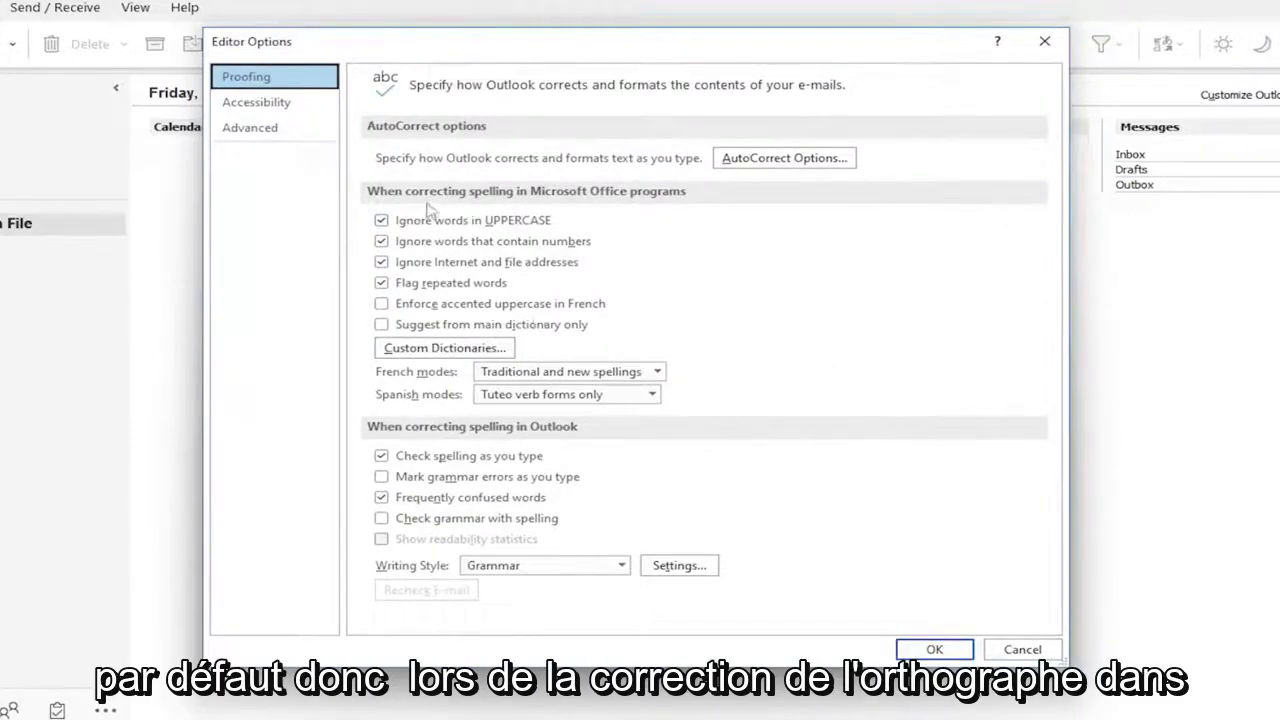
pyautogui.moveTo(668, 196)
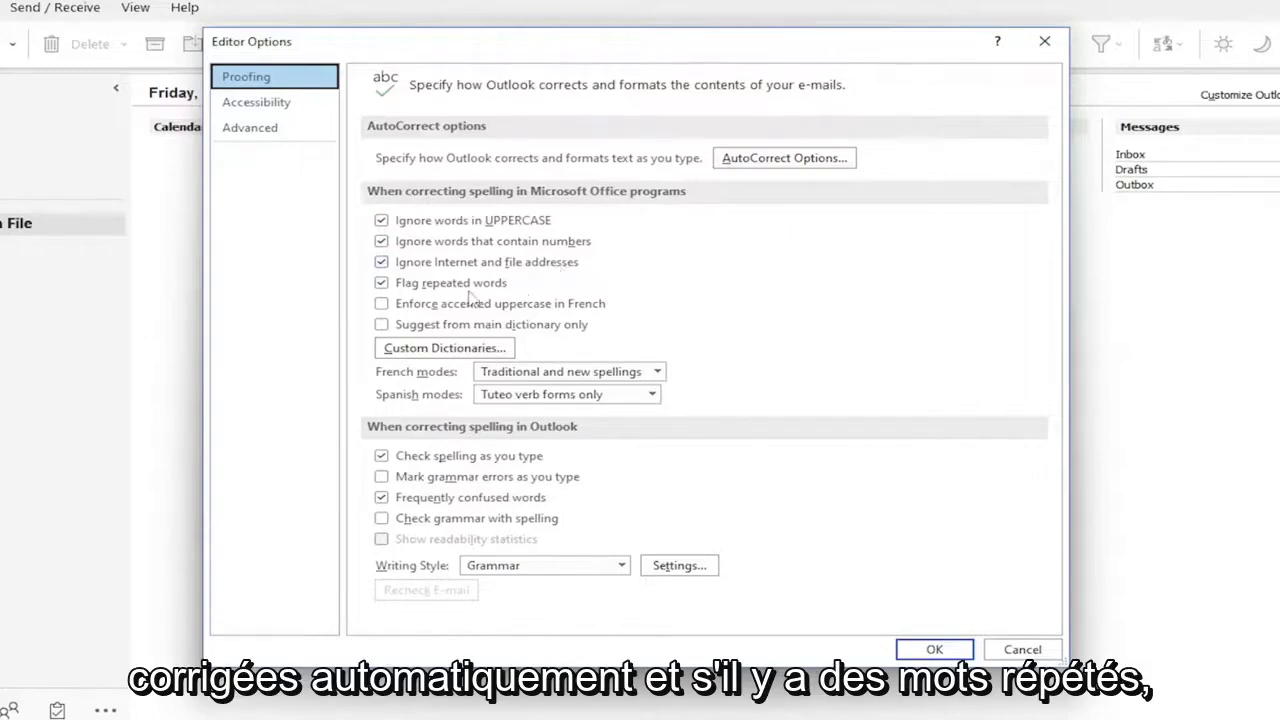
pyautogui.moveTo(424, 296)
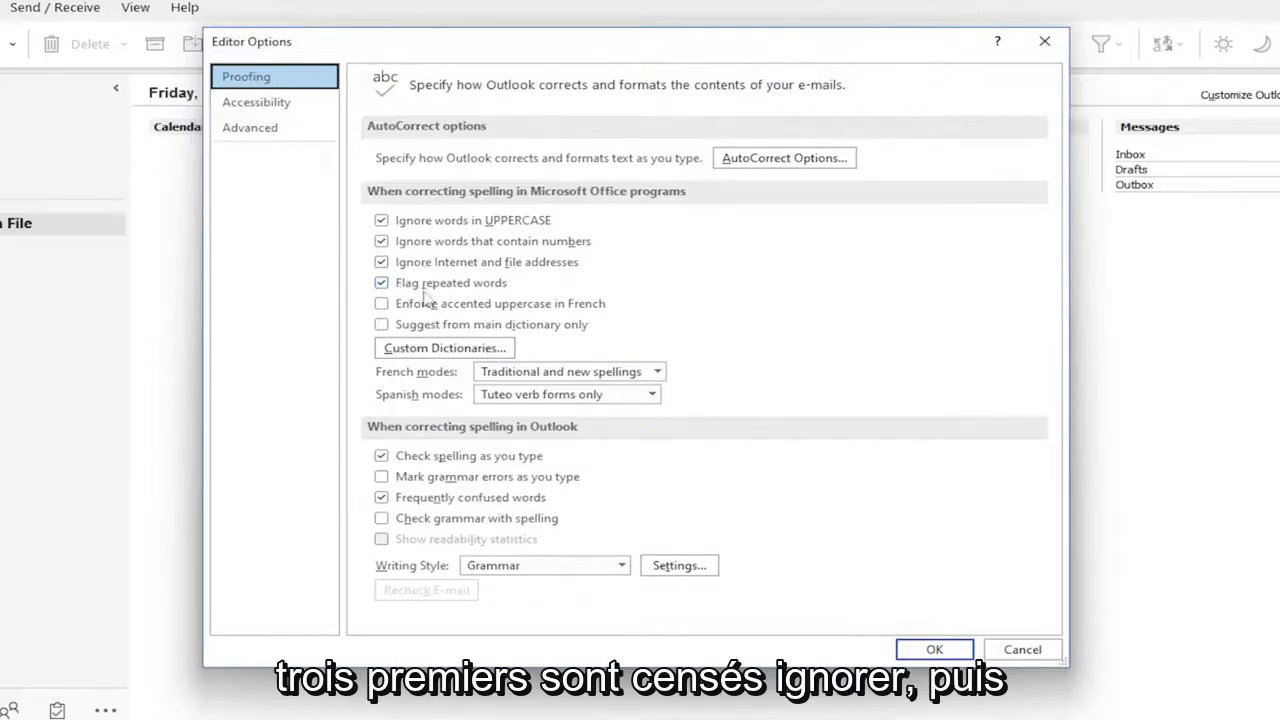
pyautogui.moveTo(478, 292)
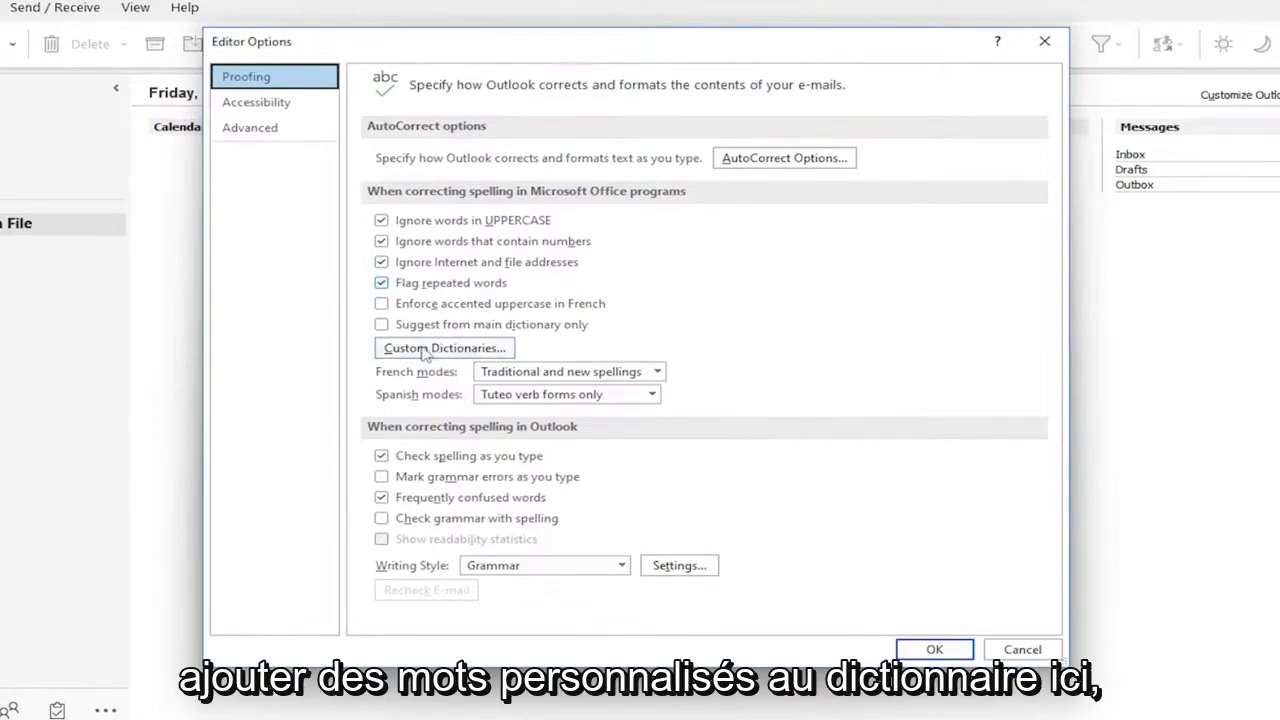
# - Review the Custom Dictionaries list, then confirm Editor Options to return to Mail settings
pyautogui.click(444, 348)
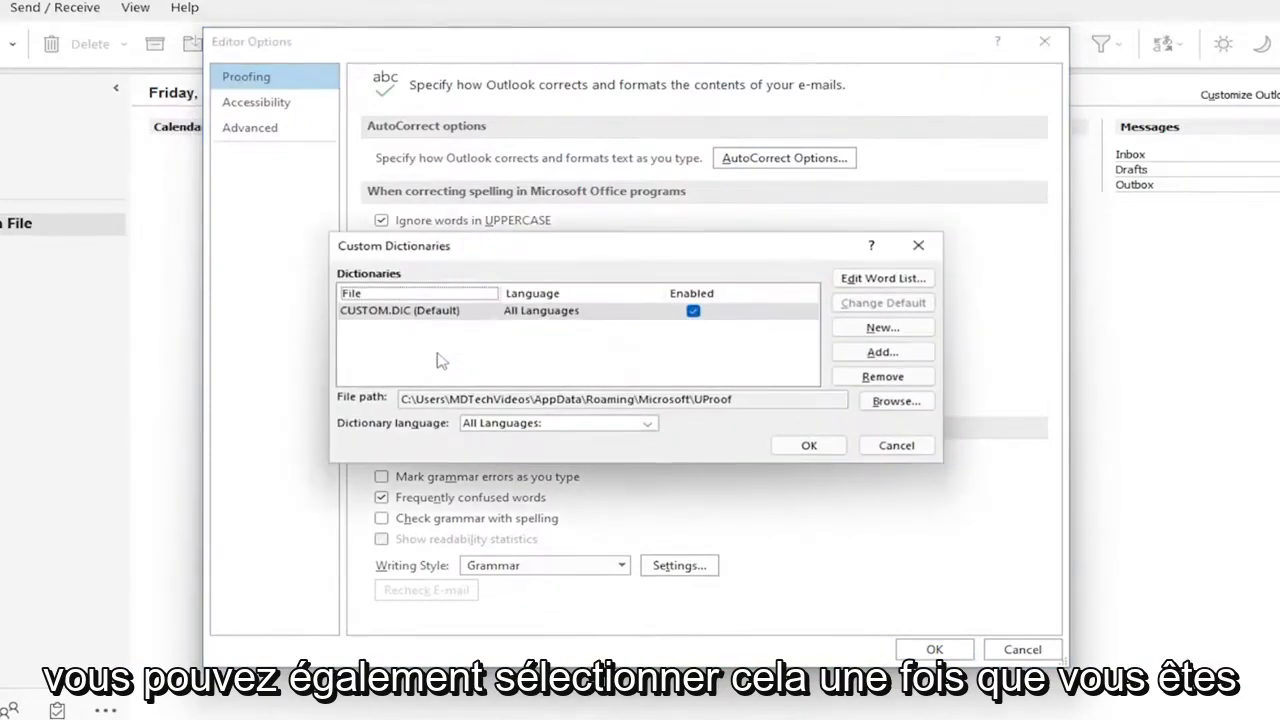
pyautogui.click(808, 444)
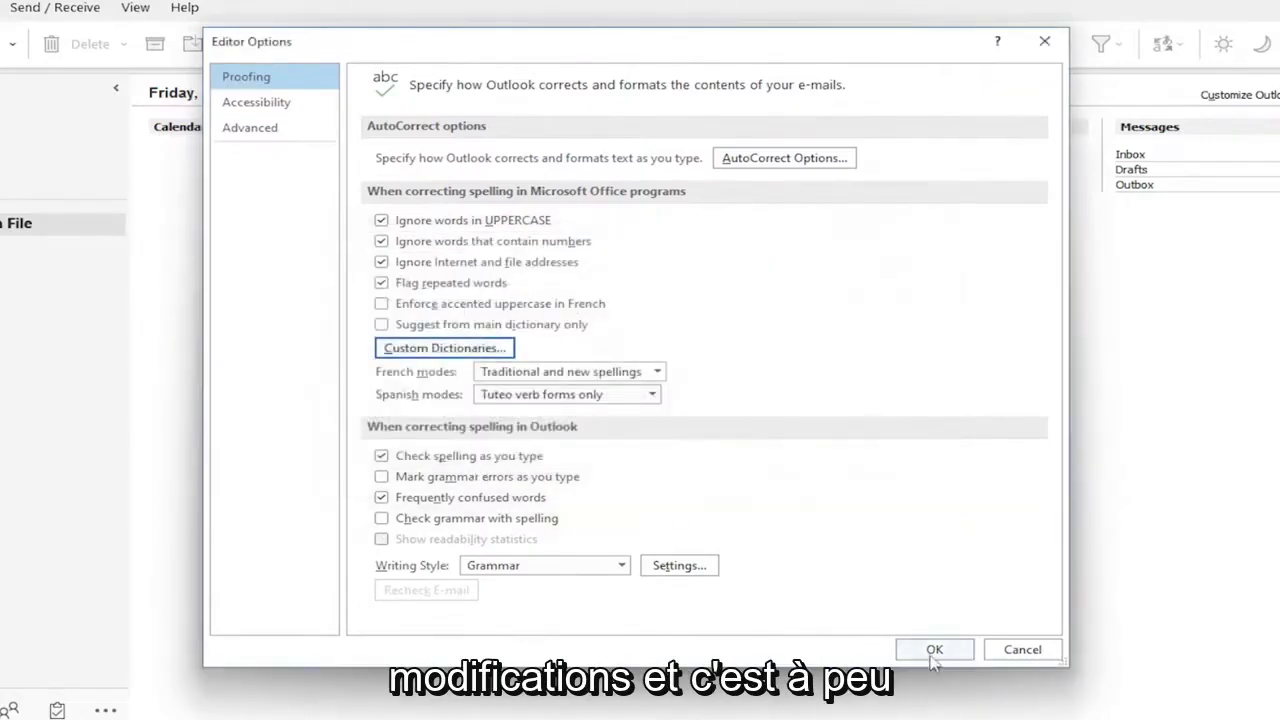
pyautogui.click(934, 648)
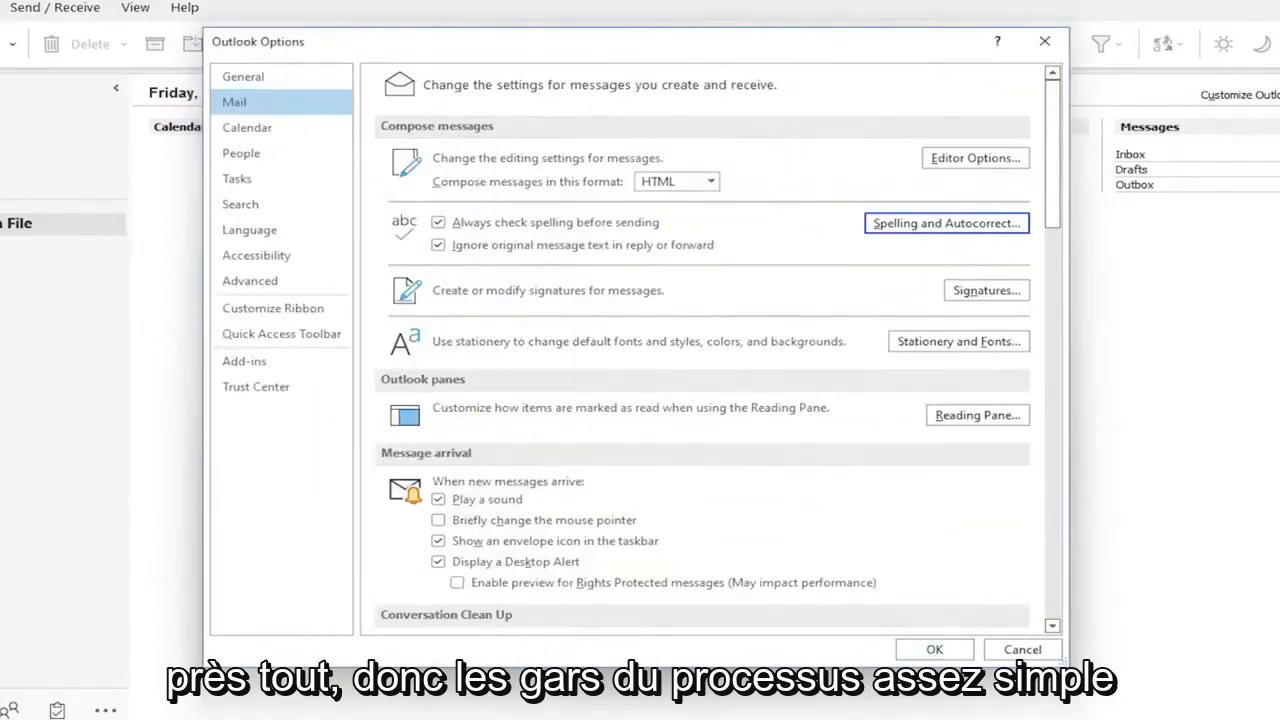